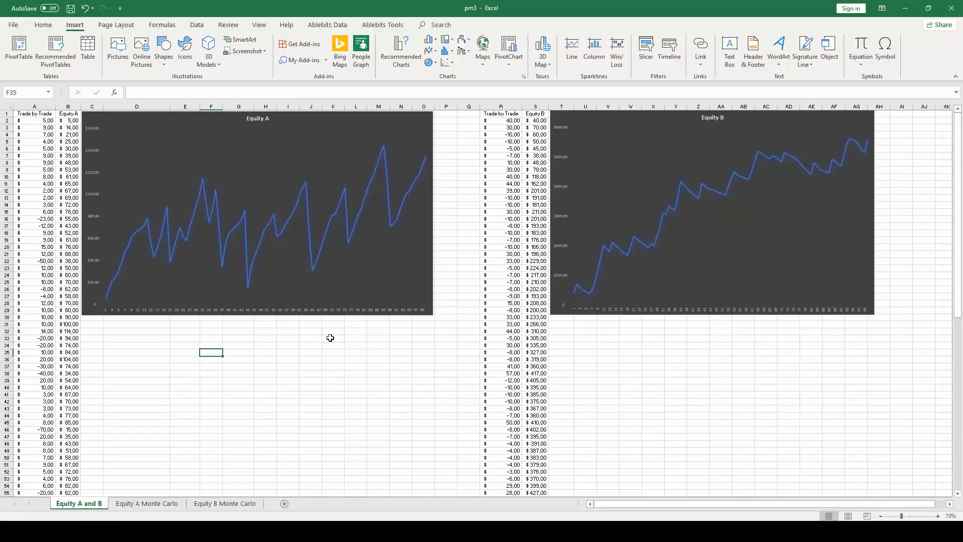
pyautogui.moveTo(246, 360)
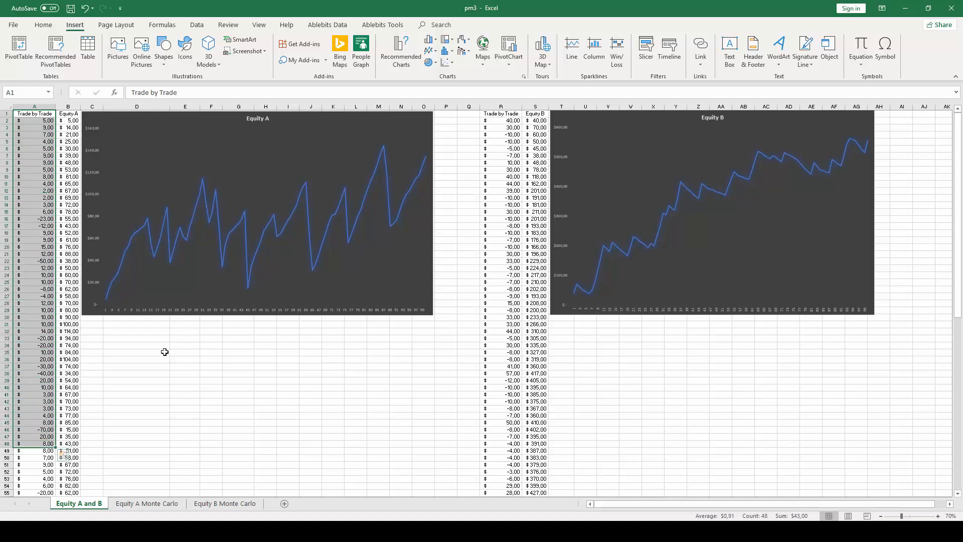
# Switch to the Equity A Monte Carlo sheet and bring up the Ablebits Tools ribbon
pyautogui.click(136, 352)
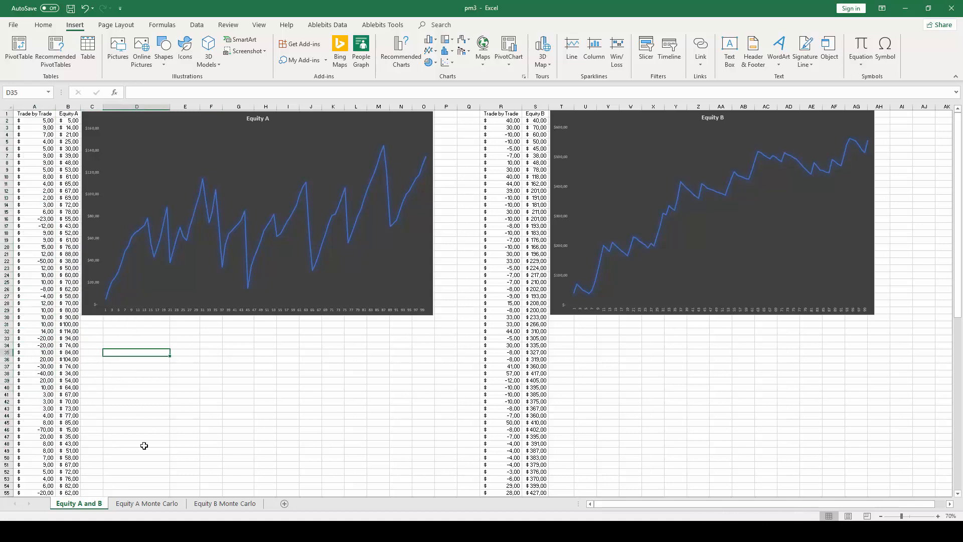
pyautogui.click(147, 503)
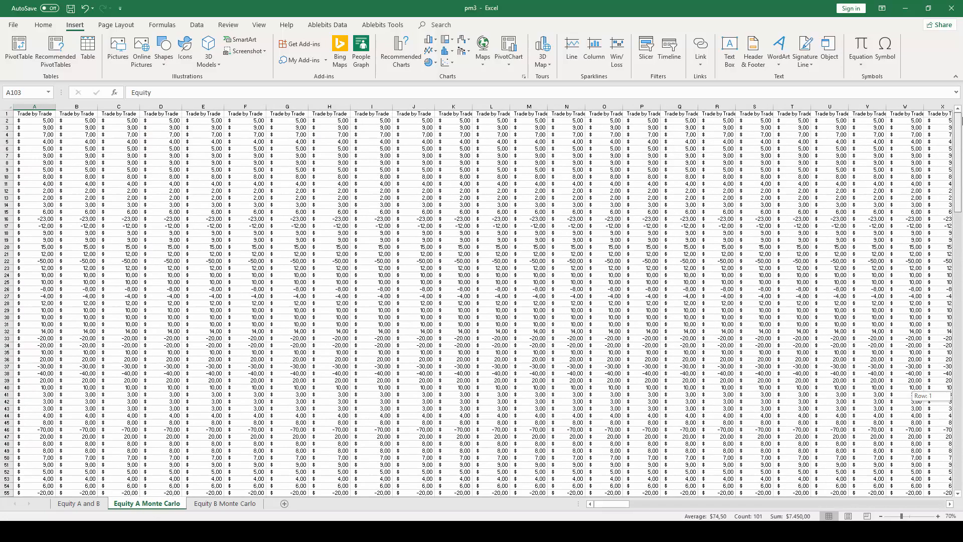
pyautogui.moveTo(708, 115)
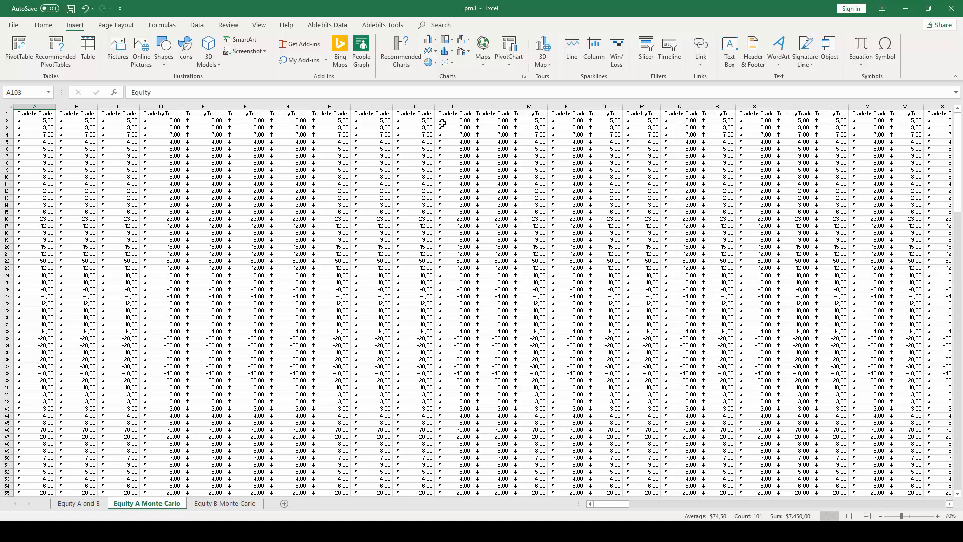
pyautogui.moveTo(450, 119)
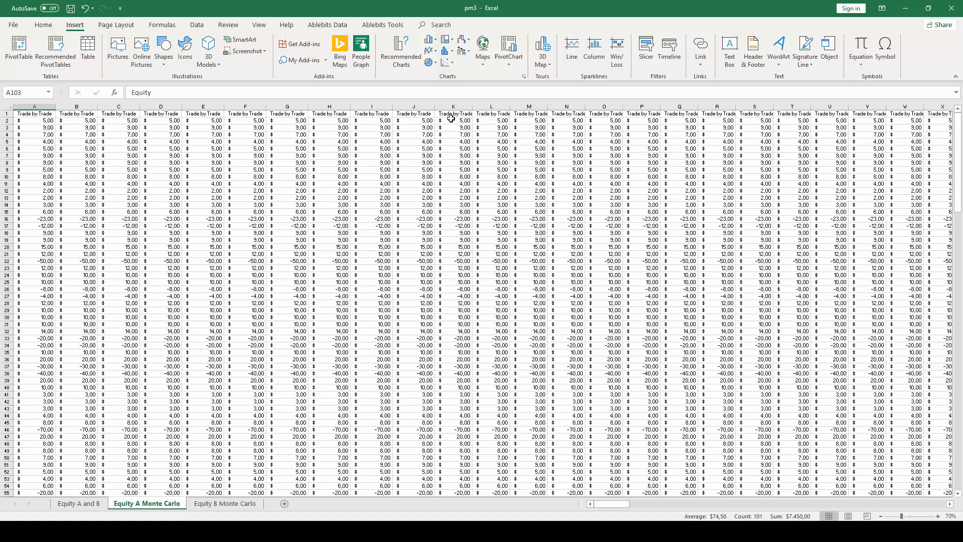
pyautogui.moveTo(446, 117)
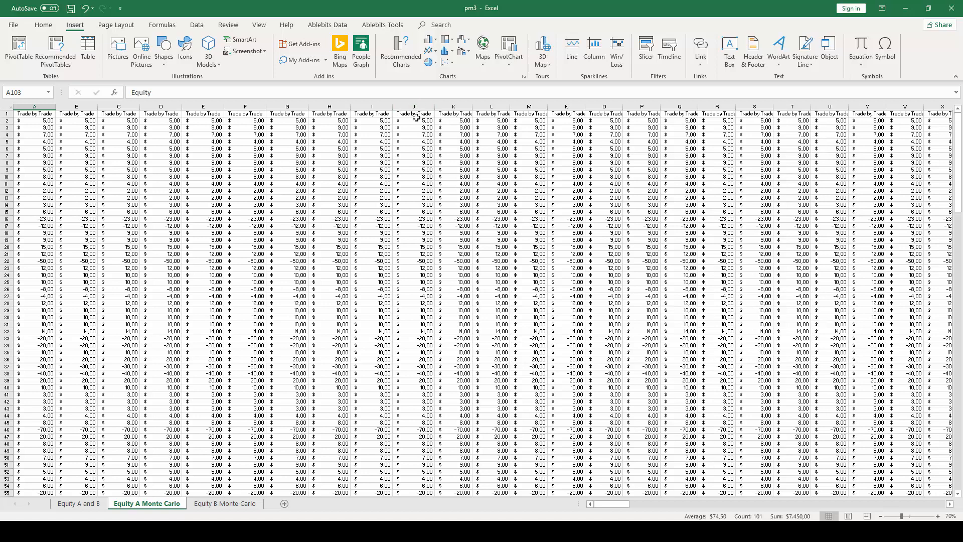
pyautogui.click(382, 25)
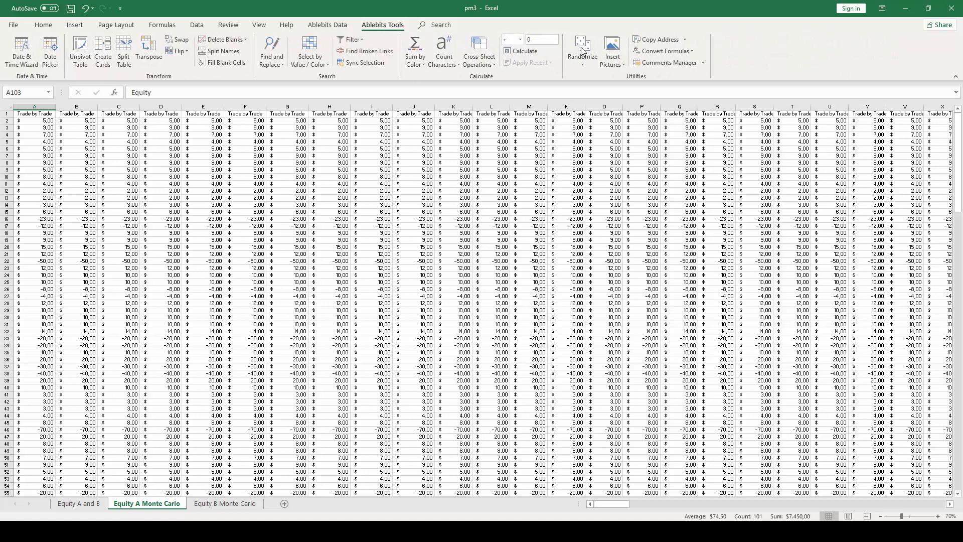
# Dismiss the Randomize options and scroll down the A1:CV101 trade table
pyautogui.click(582, 50)
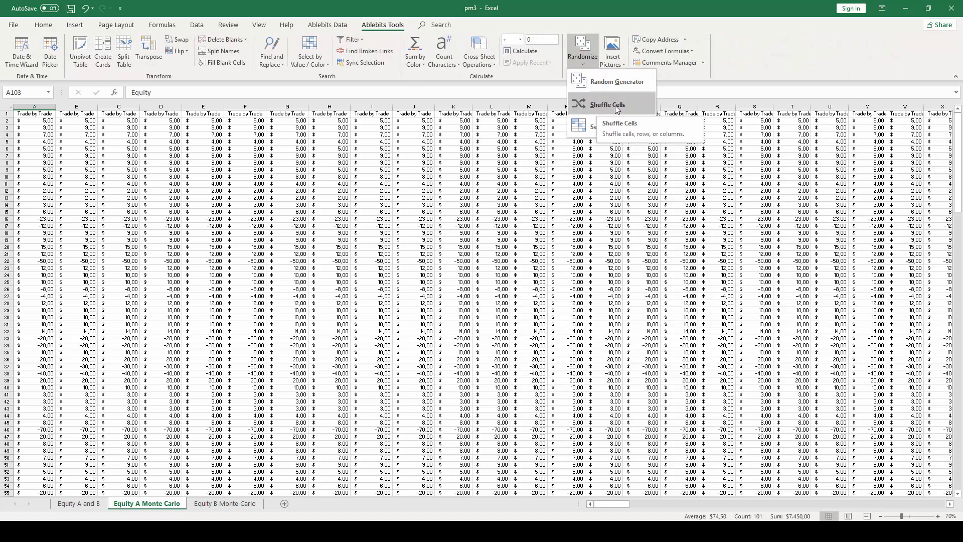
pyautogui.click(638, 136)
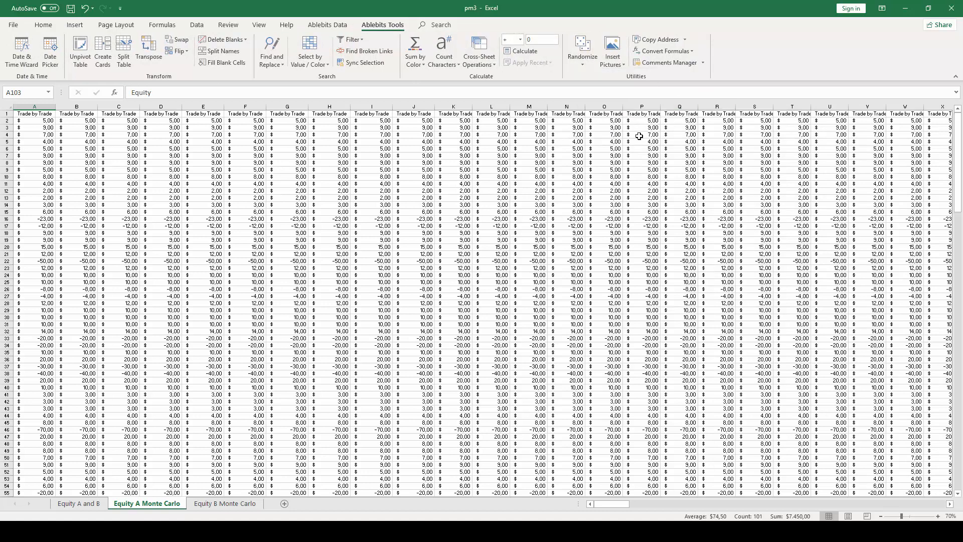
pyautogui.moveTo(278, 195)
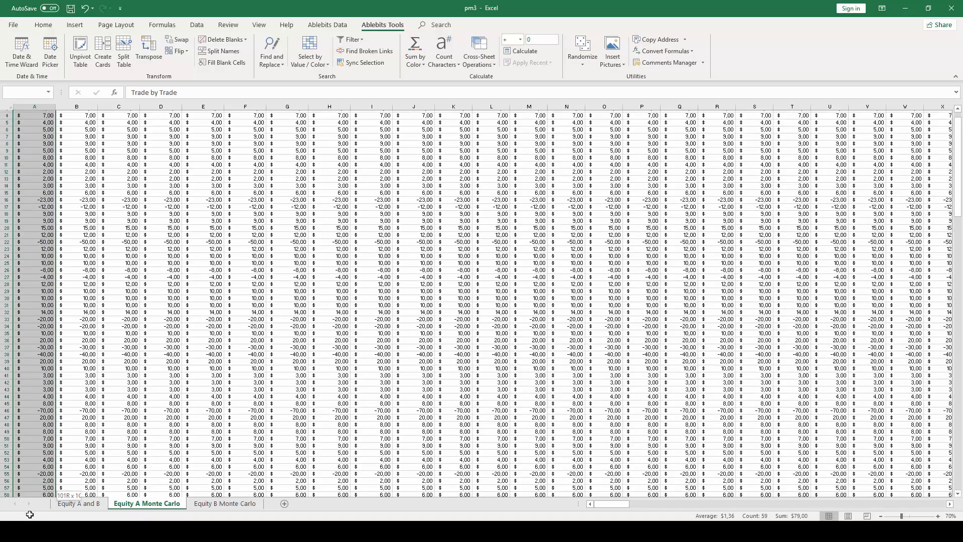
pyautogui.scroll(-3)
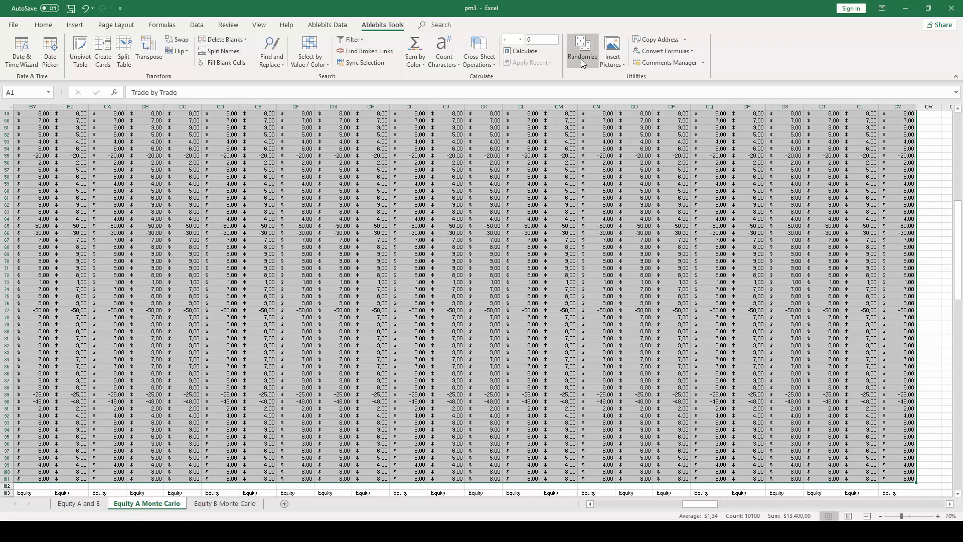
# Shuffle cells in each column of the trade table, keeping one header row fixed
pyautogui.click(582, 48)
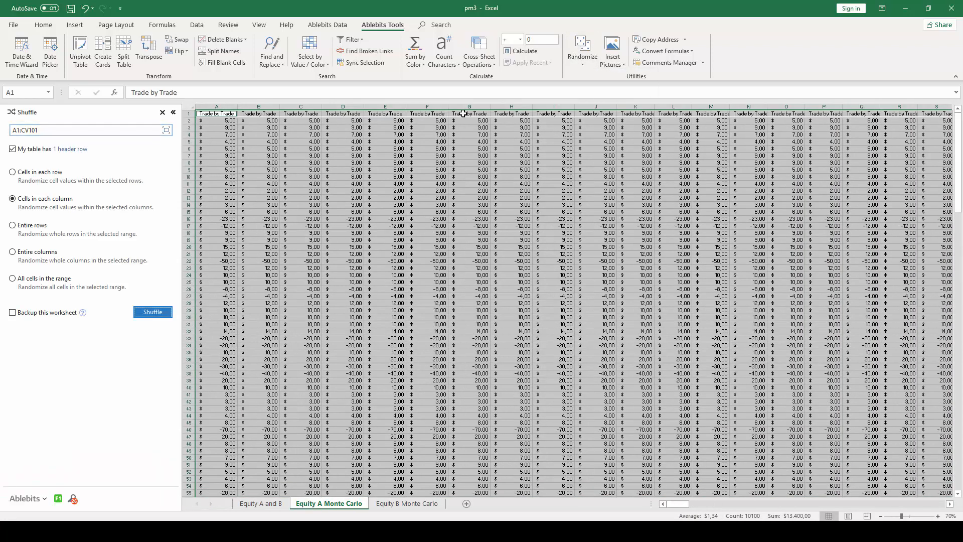
pyautogui.moveTo(96, 366)
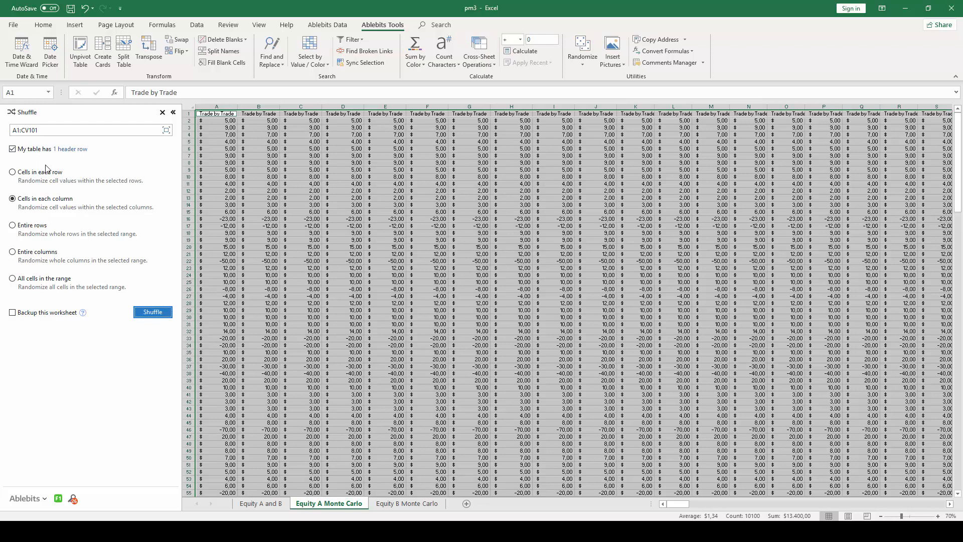
pyautogui.moveTo(78, 282)
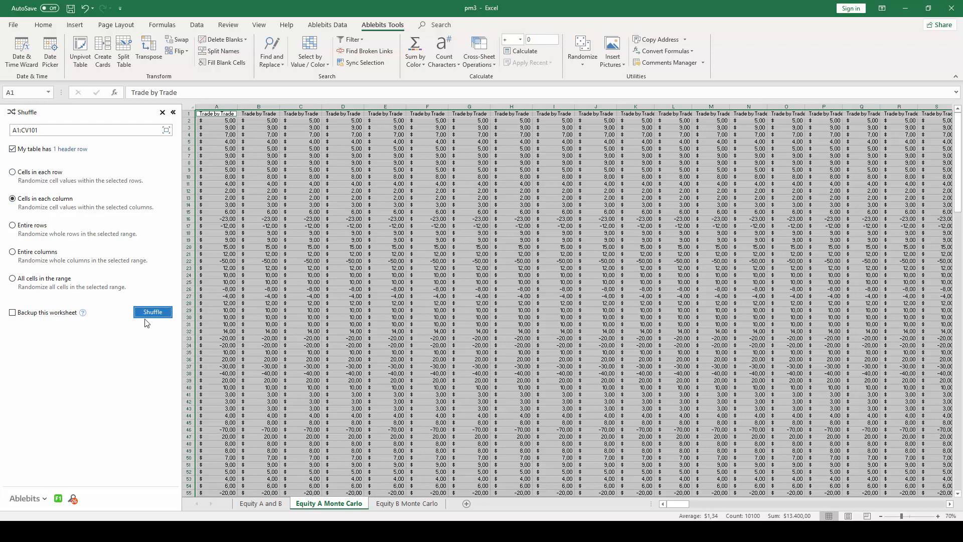
pyautogui.click(152, 311)
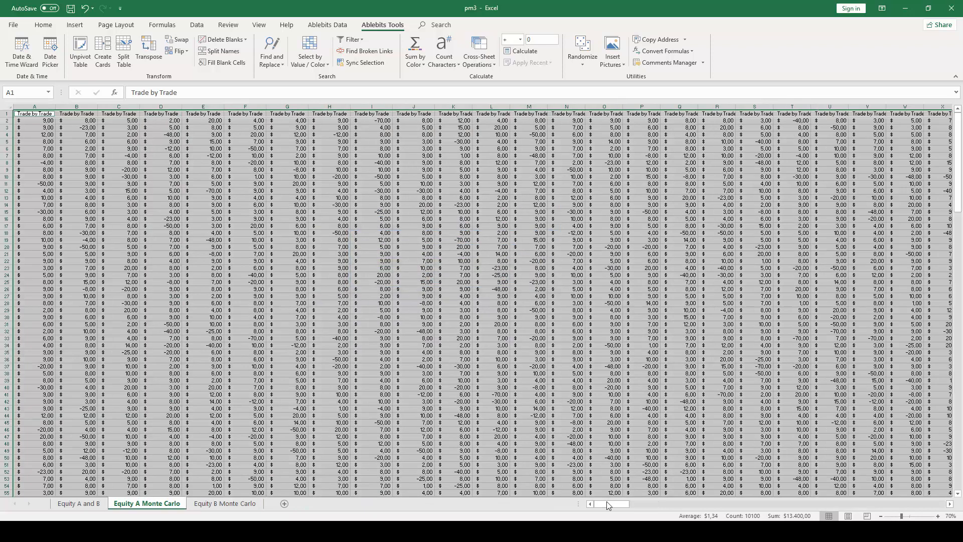
pyautogui.click(208, 277)
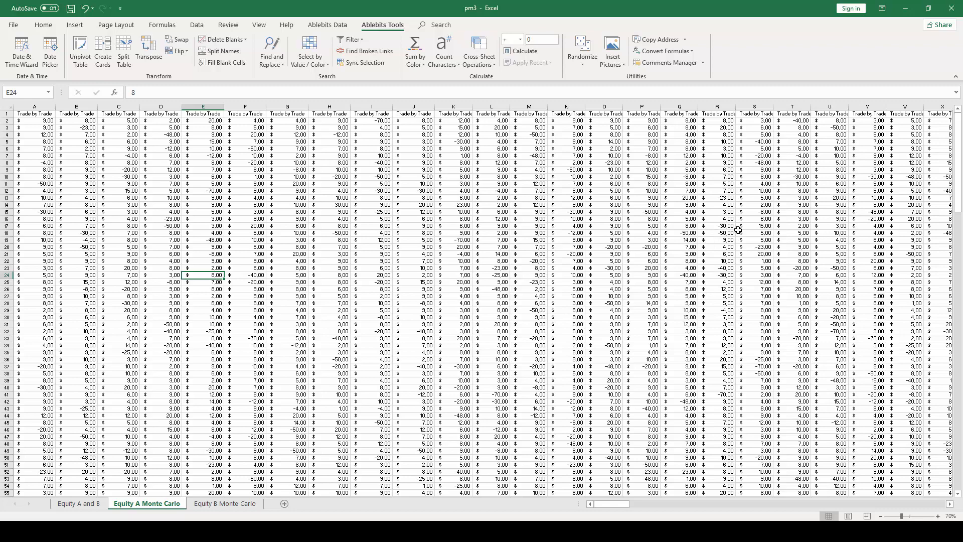
pyautogui.scroll(-3)
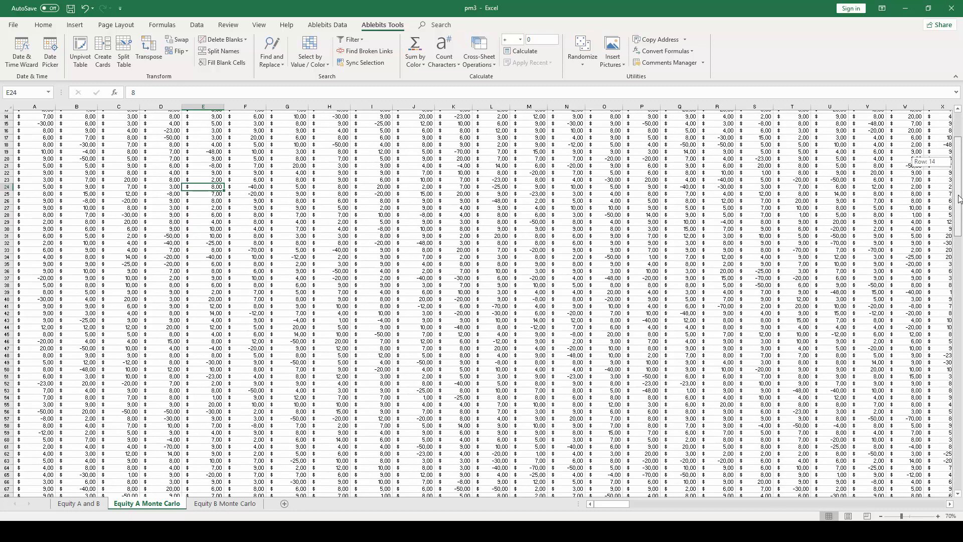
pyautogui.scroll(-3)
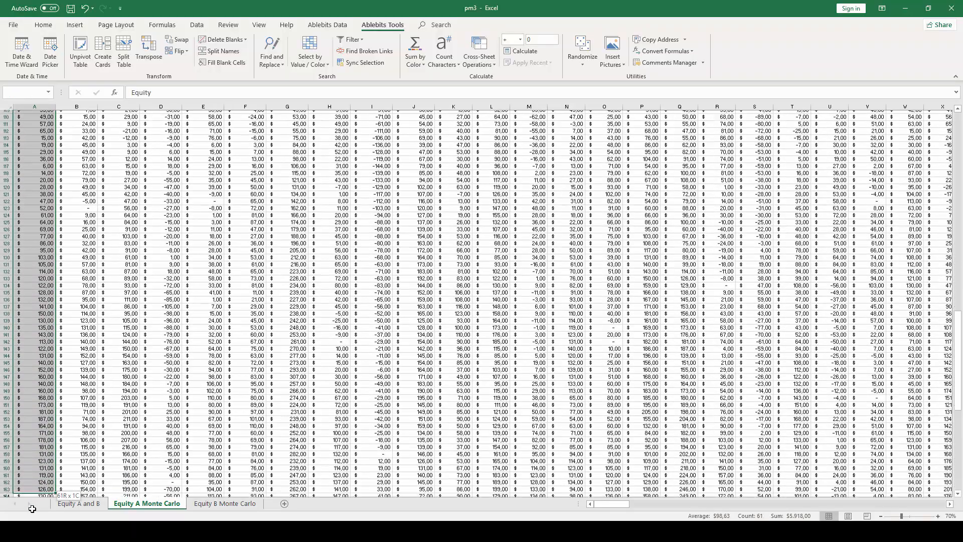
# Scroll down to the cumulative Equity rows 103–203 below the trade table
pyautogui.scroll(-3)
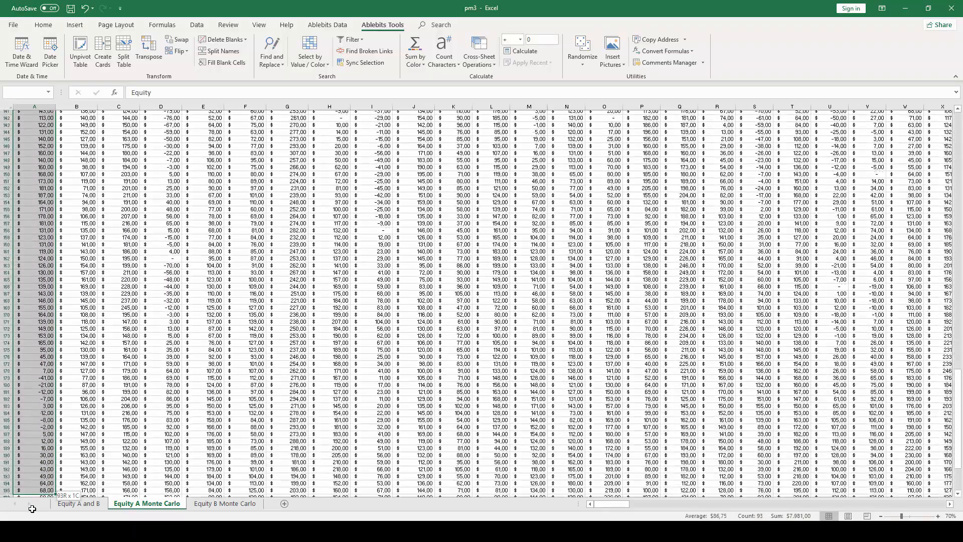
pyautogui.scroll(-3)
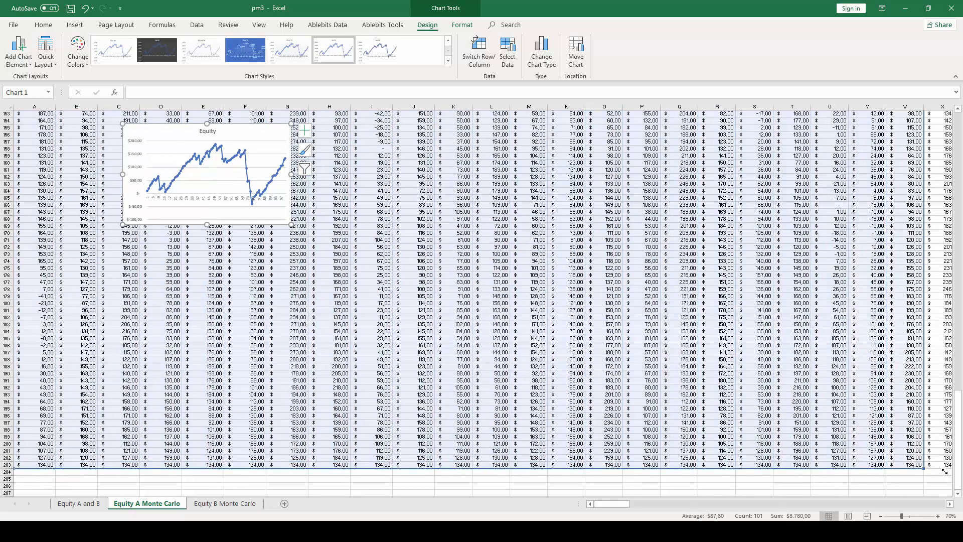
# Scroll right across the sheet to view the enlarged multi-path Equity chart
pyautogui.hscroll(3)
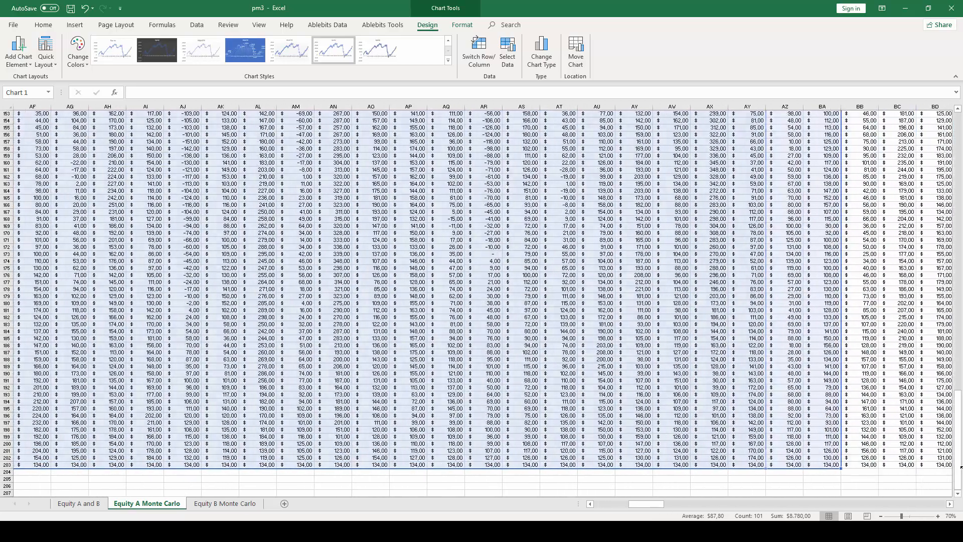
pyautogui.hscroll(3)
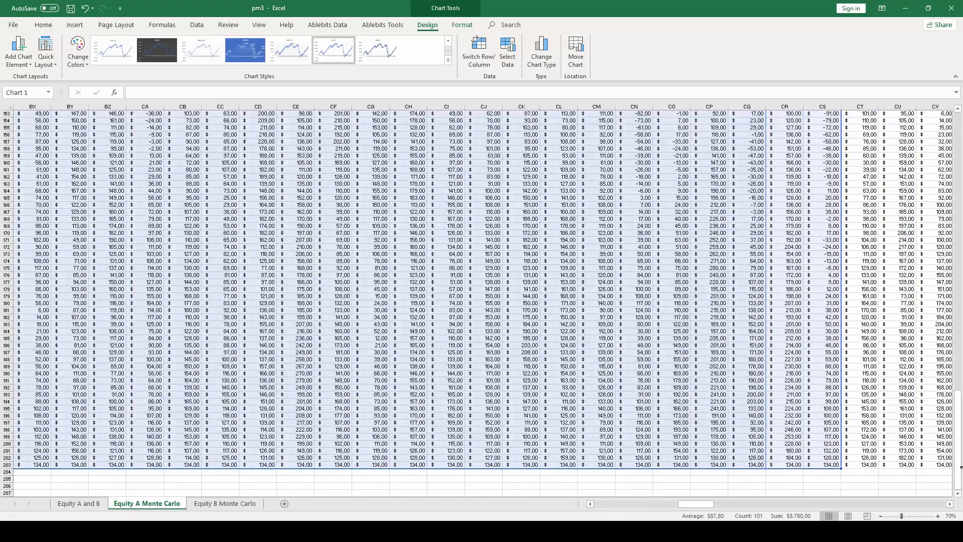
pyautogui.hscroll(3)
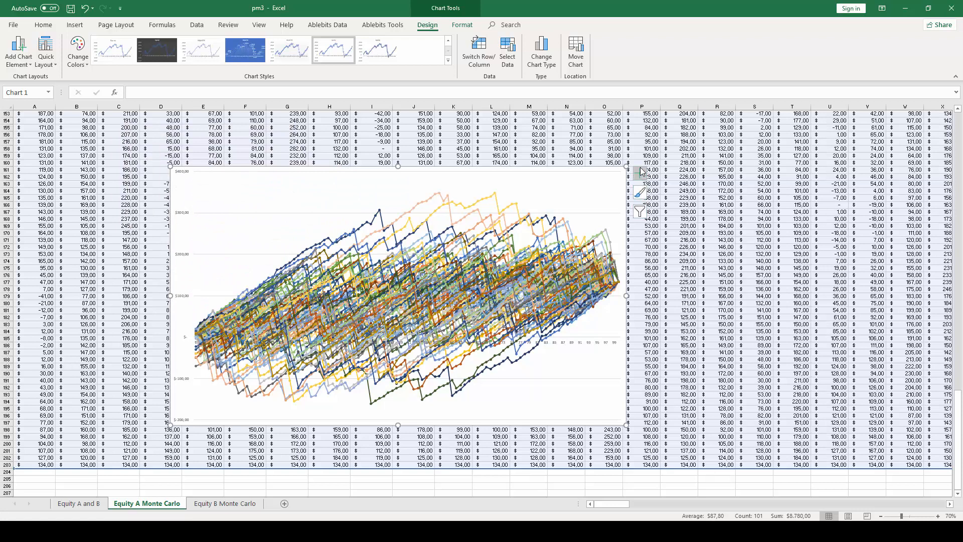
# Turn off the title, gridlines and legend on the Equity chart, leaving only axes
pyautogui.click(641, 173)
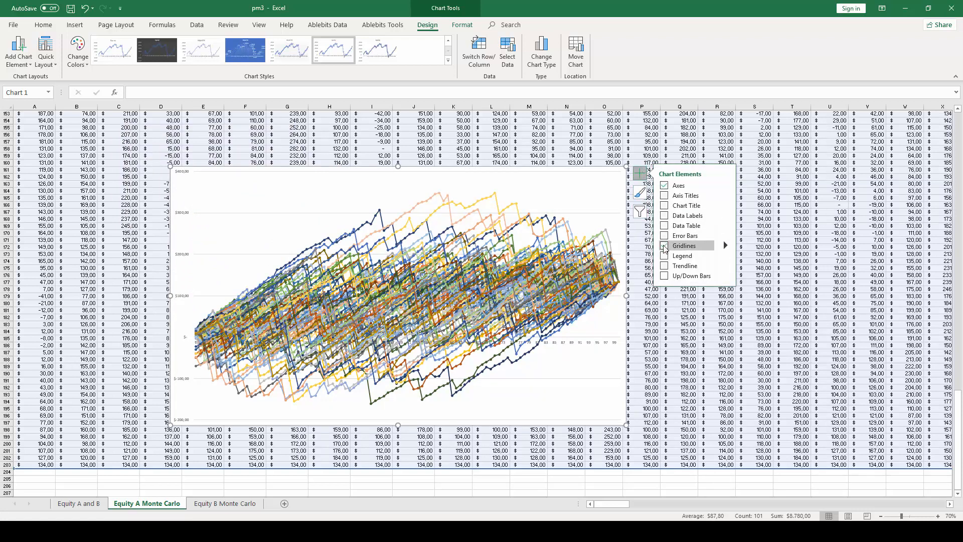
pyautogui.click(663, 245)
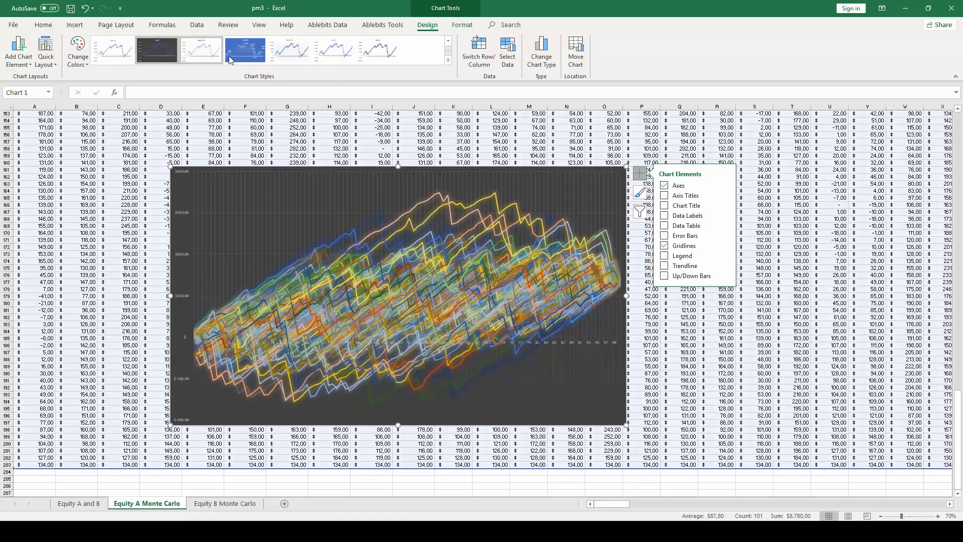
pyautogui.click(246, 49)
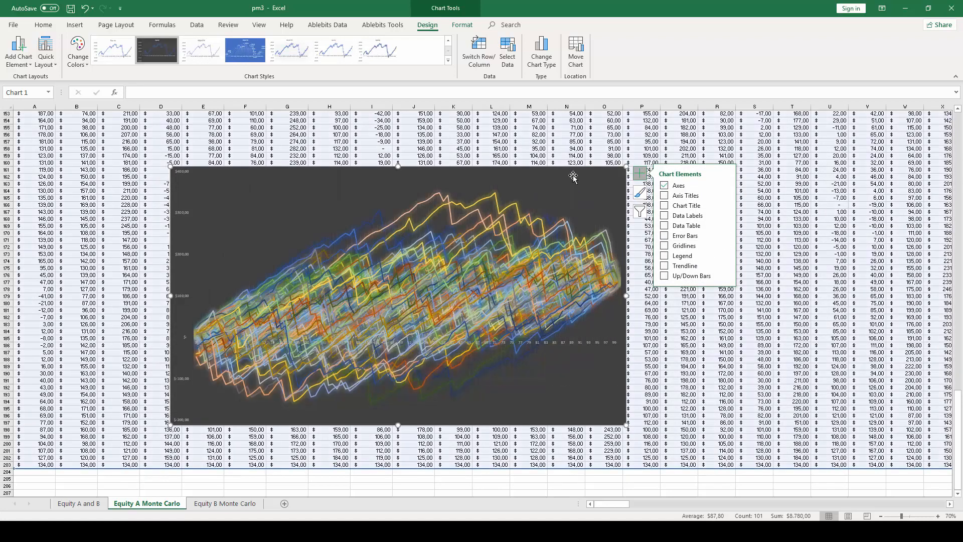
pyautogui.click(664, 296)
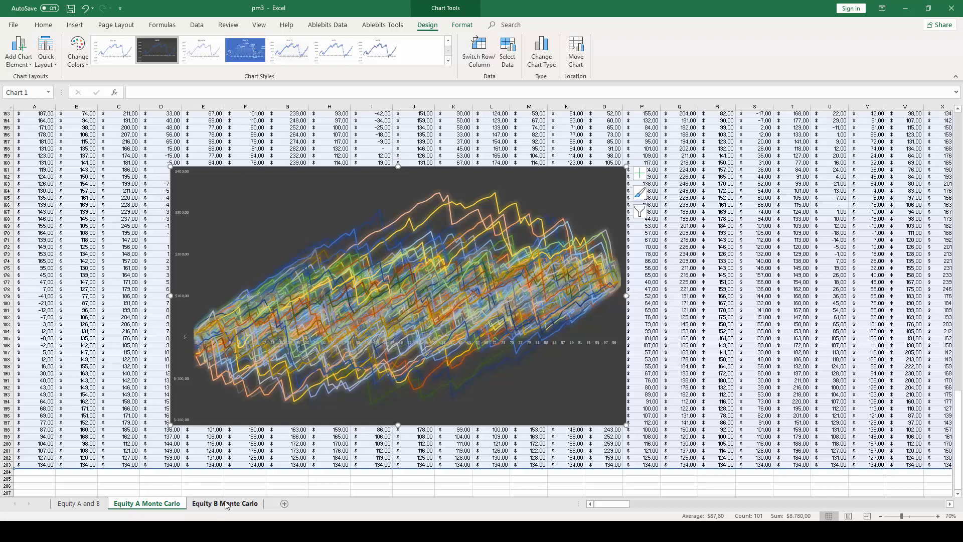
# Show the Comparison sheet's side-by-side Equity A and B charts, then deselect them
pyautogui.click(288, 503)
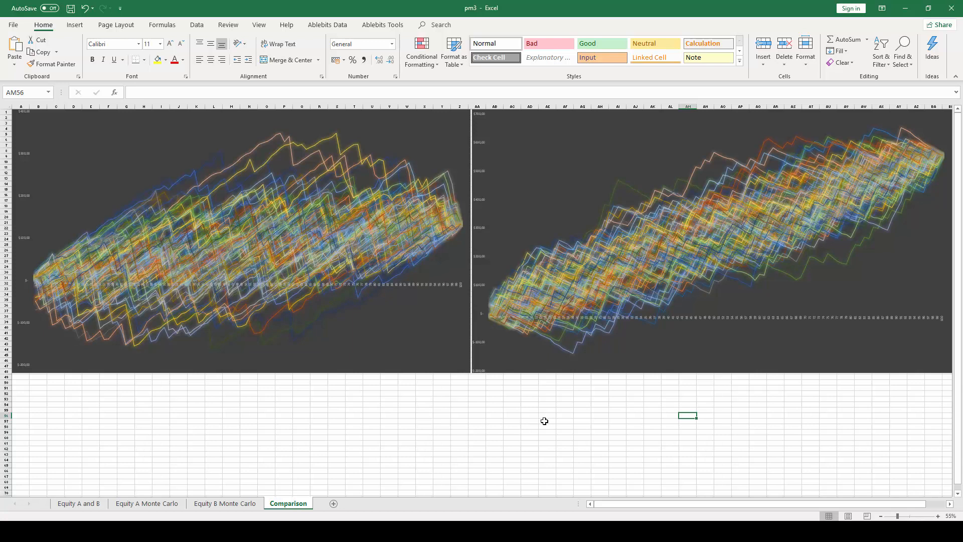
pyautogui.moveTo(510, 431)
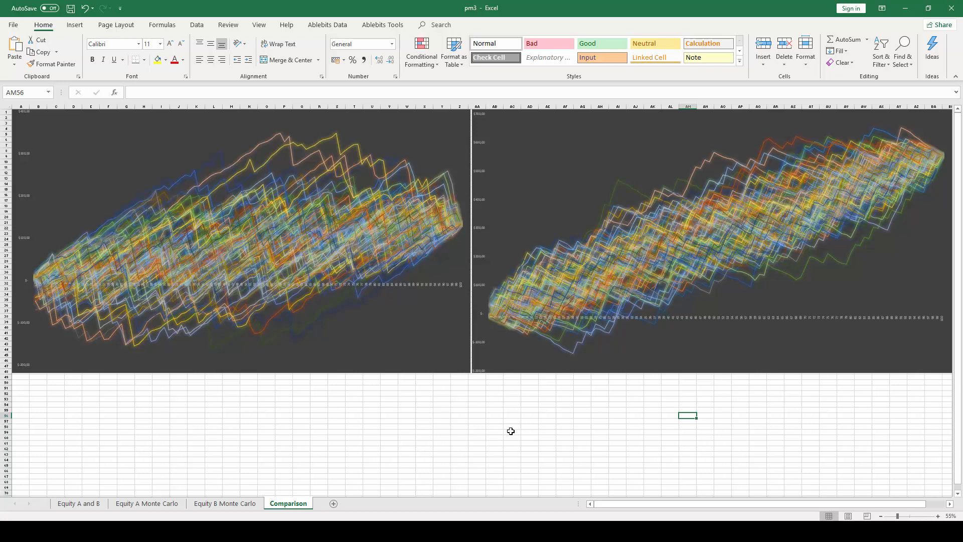
pyautogui.moveTo(357, 432)
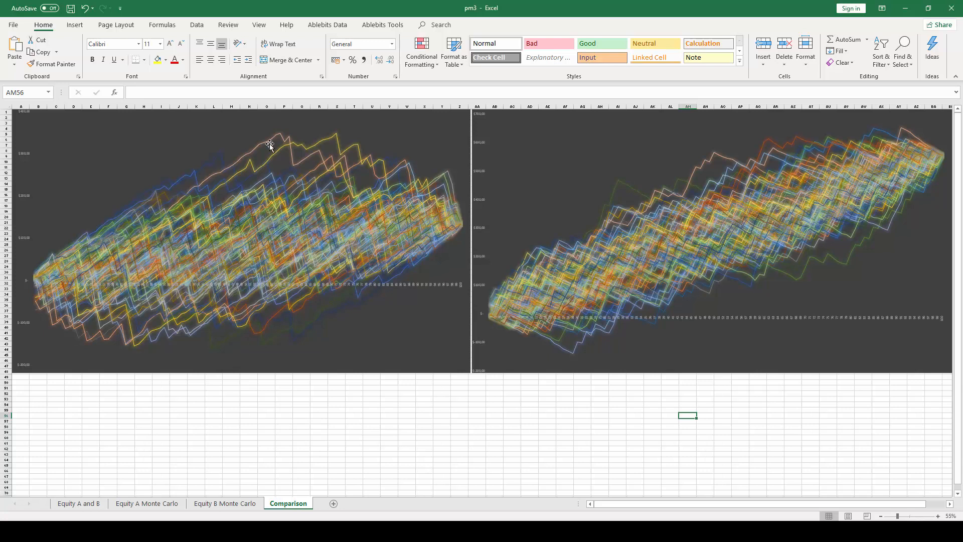
pyautogui.moveTo(198, 293)
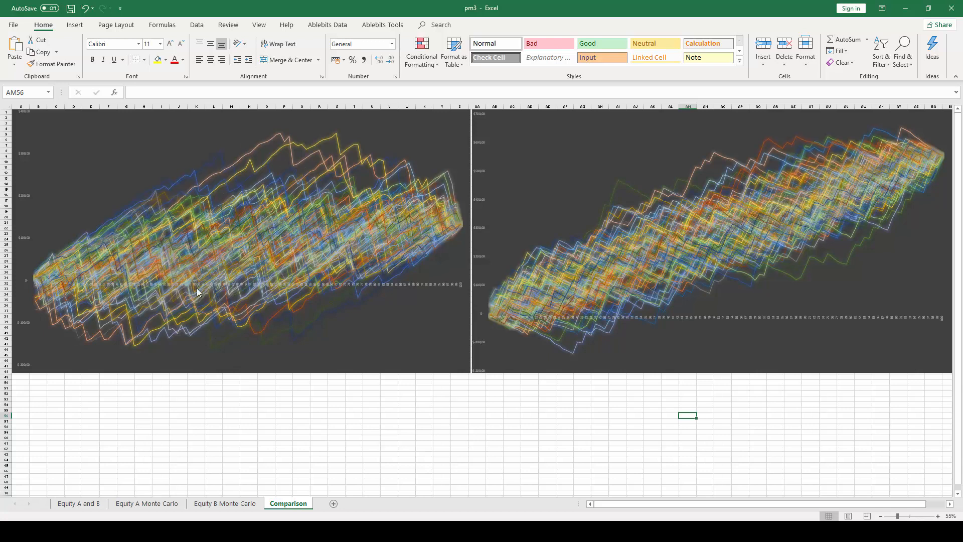
pyautogui.moveTo(68, 296)
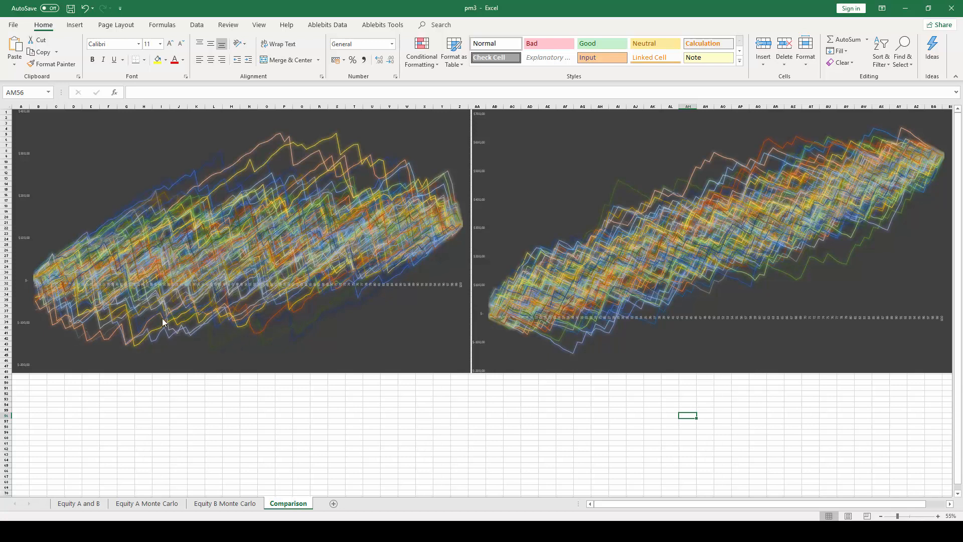
pyautogui.moveTo(224, 350)
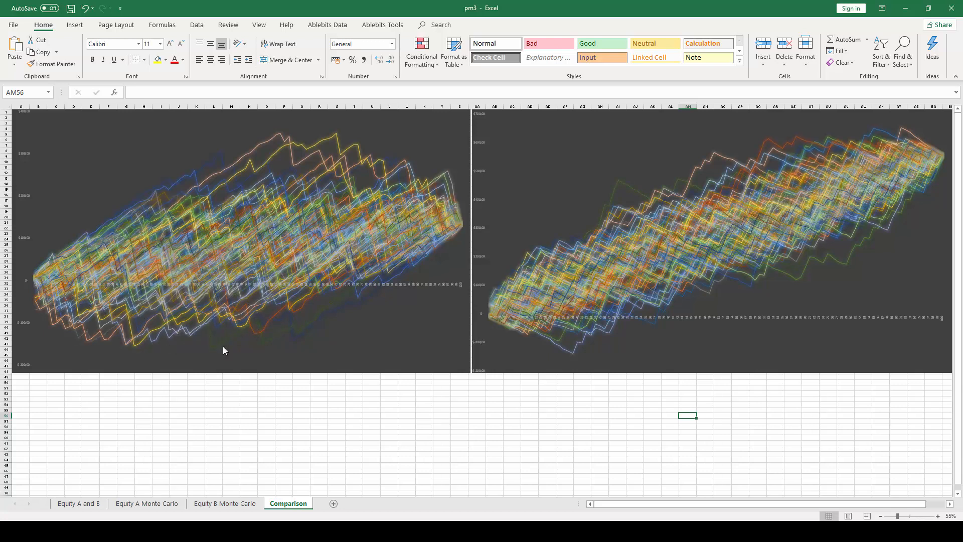
pyautogui.moveTo(127, 335)
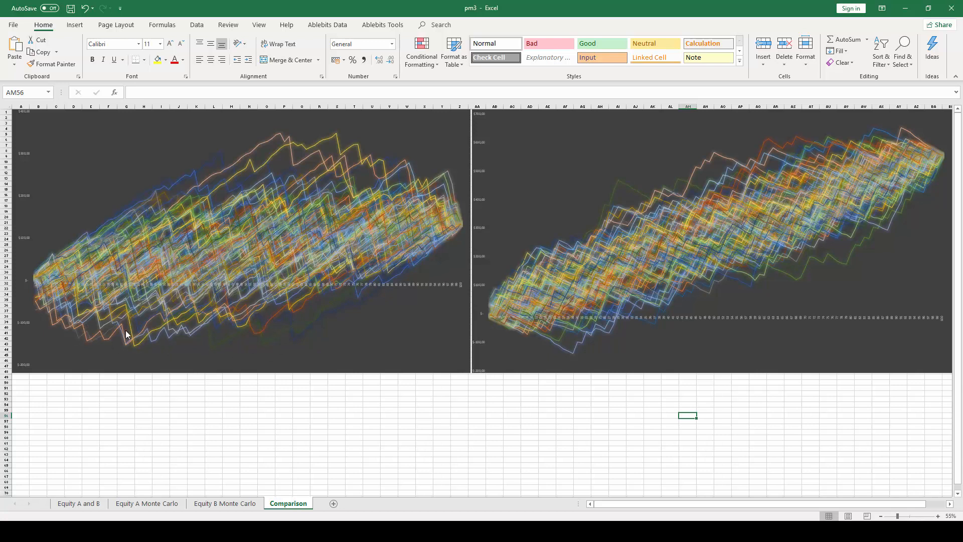
pyautogui.moveTo(431, 443)
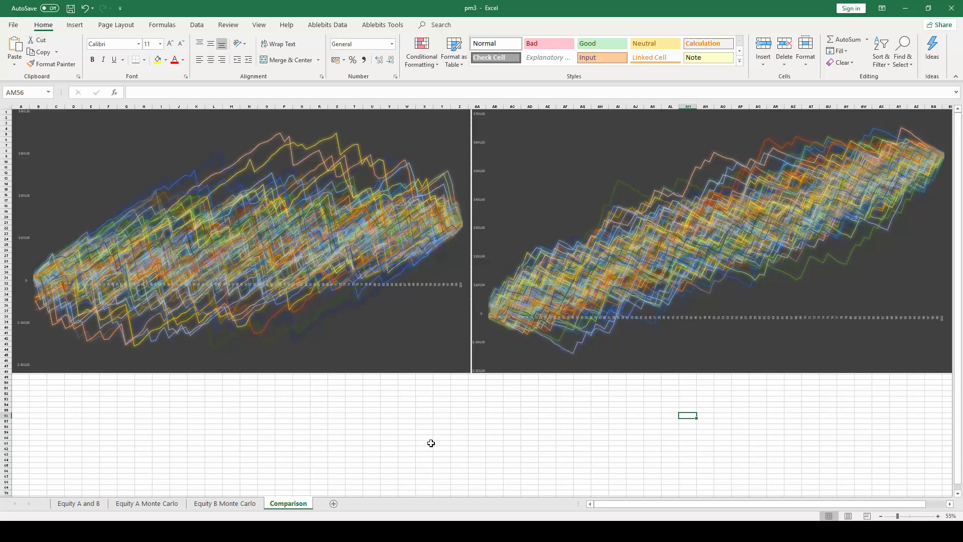
pyautogui.click(424, 443)
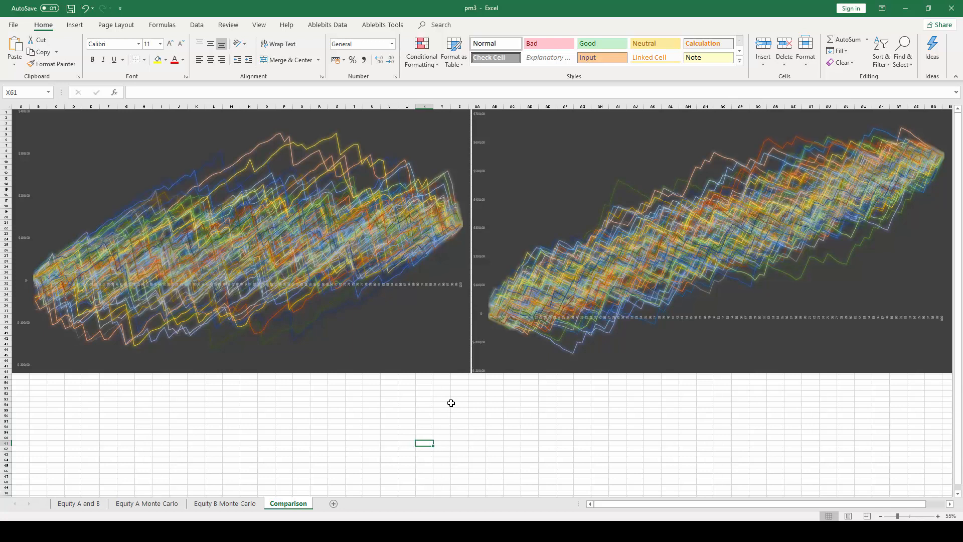
pyautogui.moveTo(411, 399)
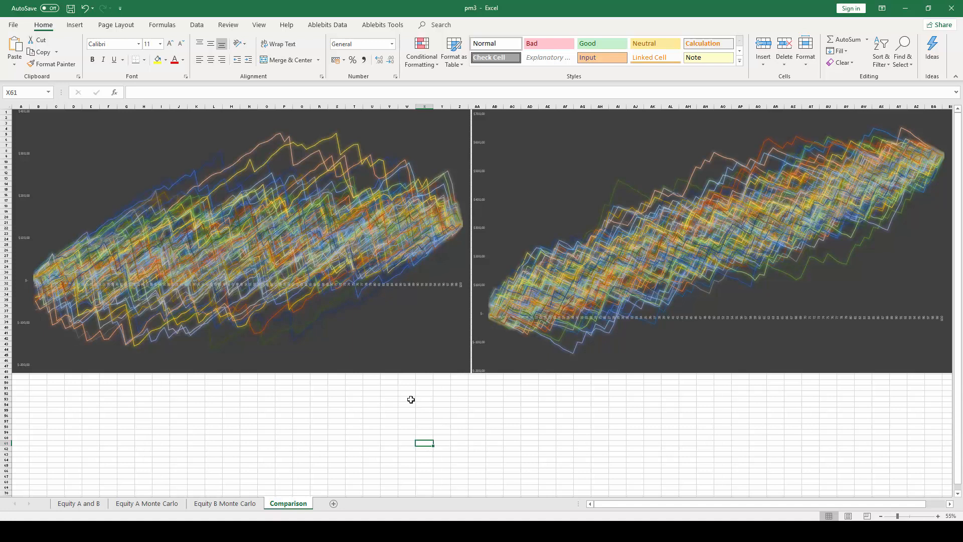
pyautogui.moveTo(259, 234)
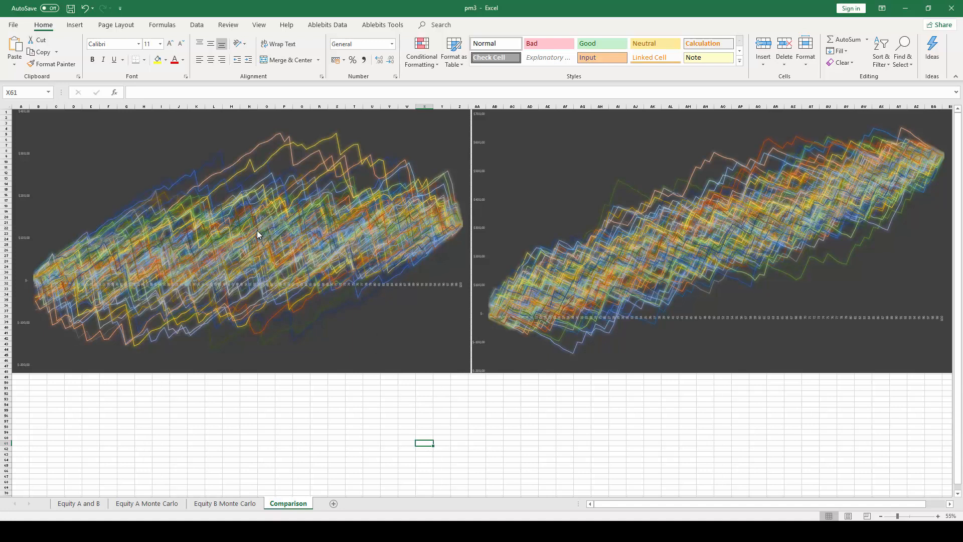
pyautogui.moveTo(286, 242)
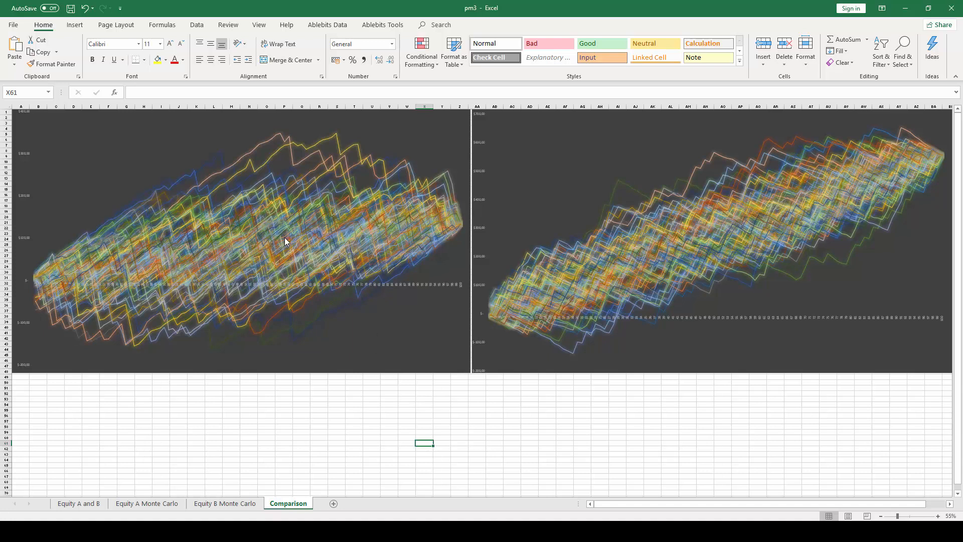
pyautogui.moveTo(287, 252)
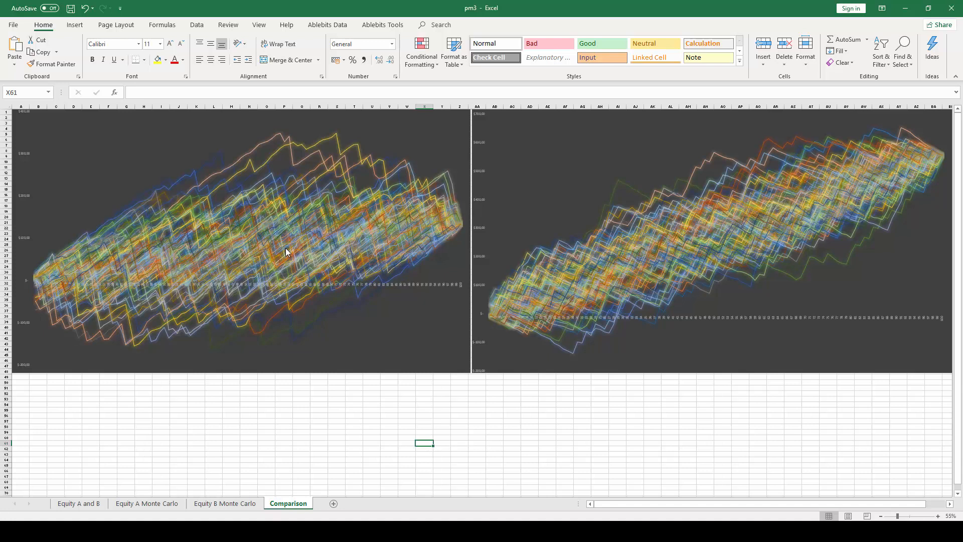
pyautogui.moveTo(279, 366)
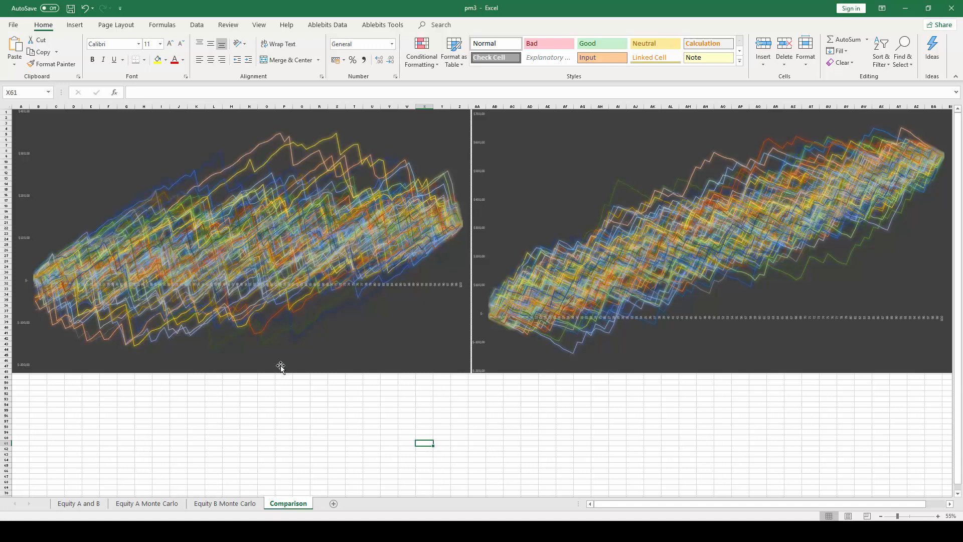
pyautogui.moveTo(283, 387)
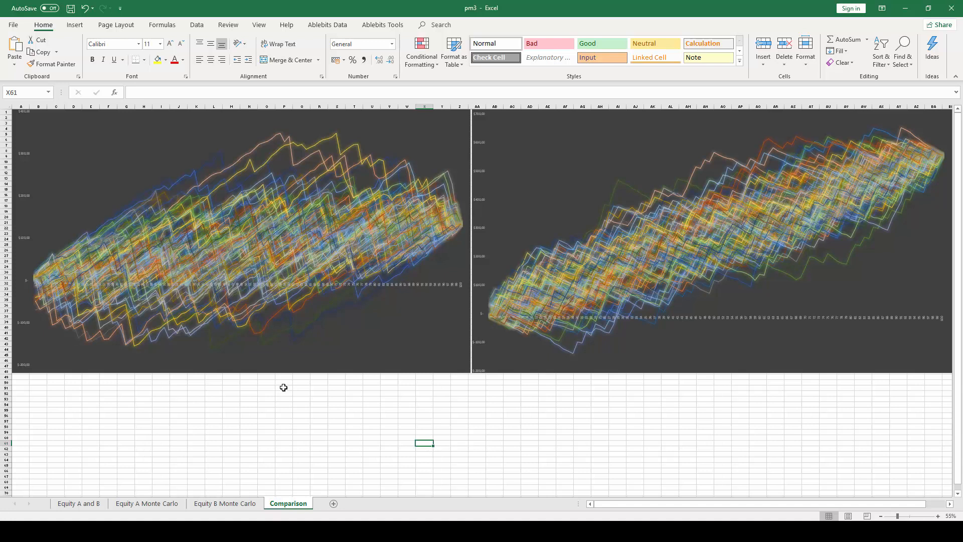
pyautogui.moveTo(284, 390)
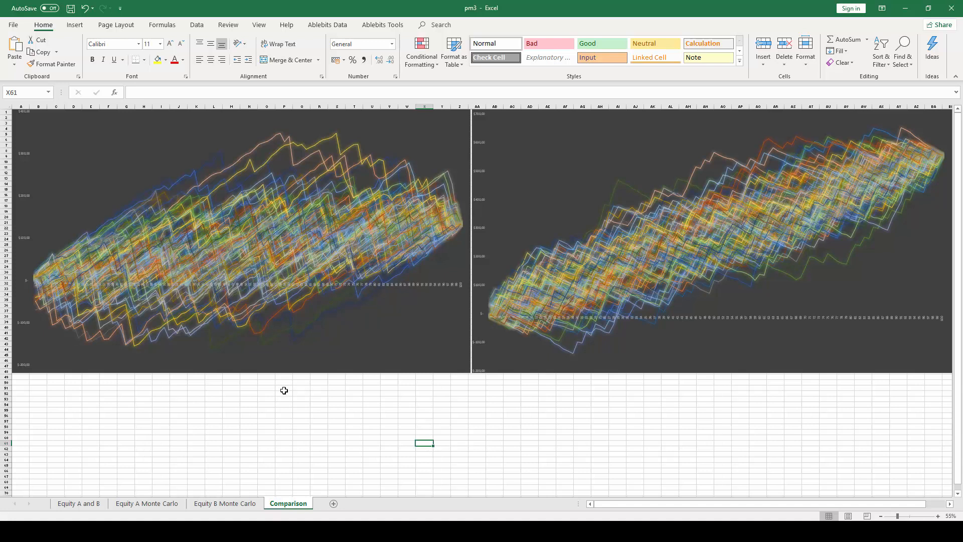
pyautogui.moveTo(653, 268)
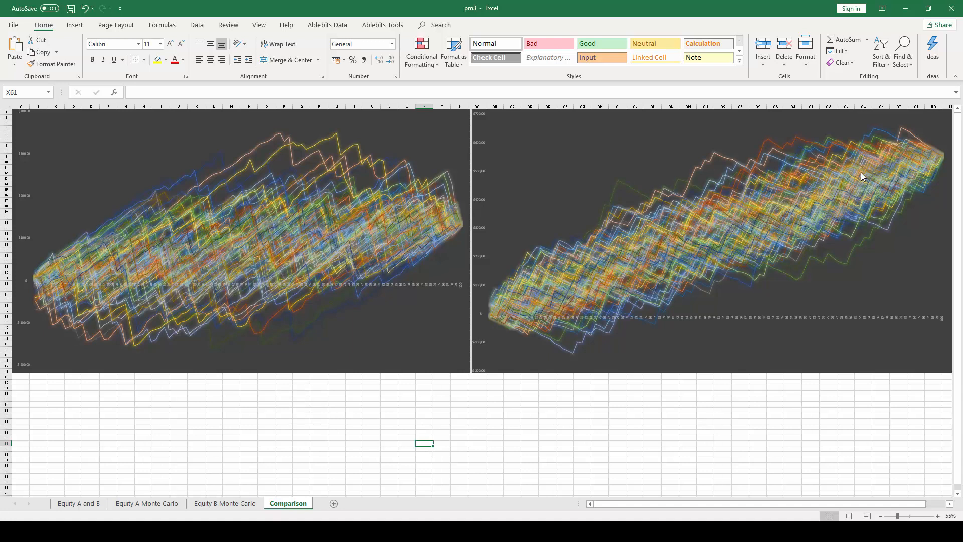
pyautogui.moveTo(799, 205)
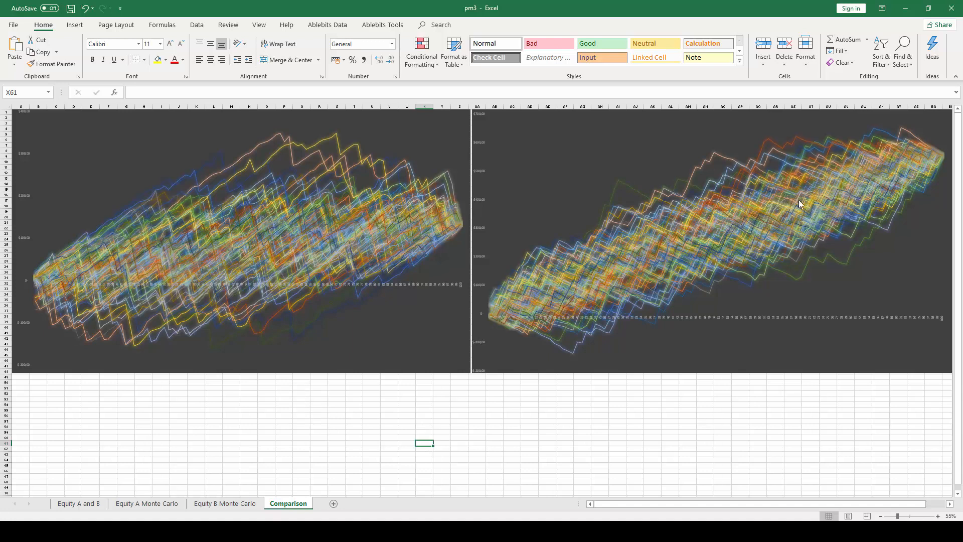
pyautogui.moveTo(719, 242)
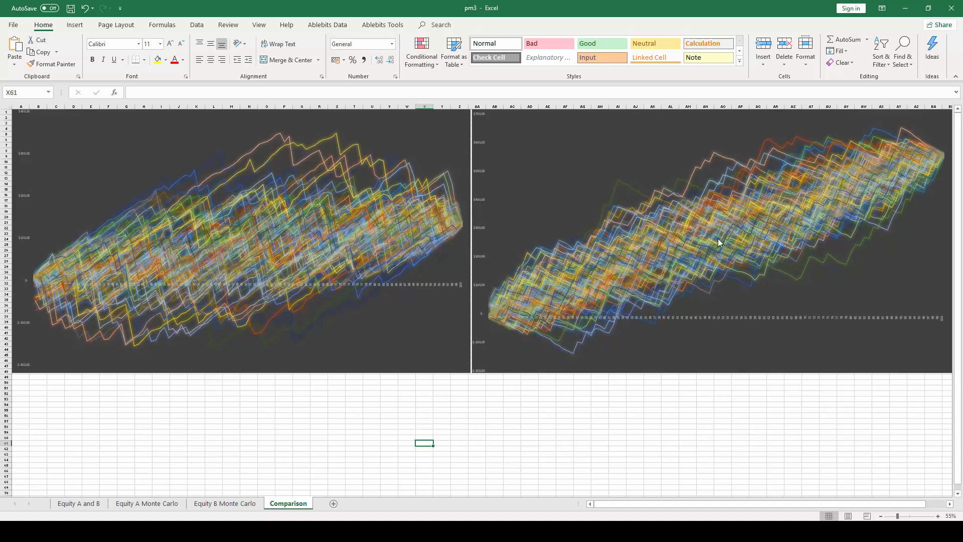
pyautogui.moveTo(847, 197)
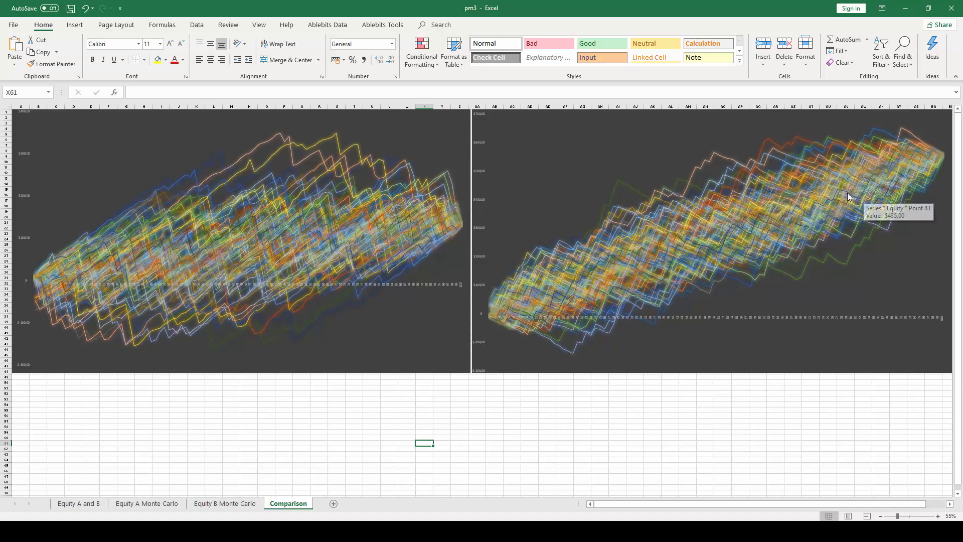
pyautogui.moveTo(570, 335)
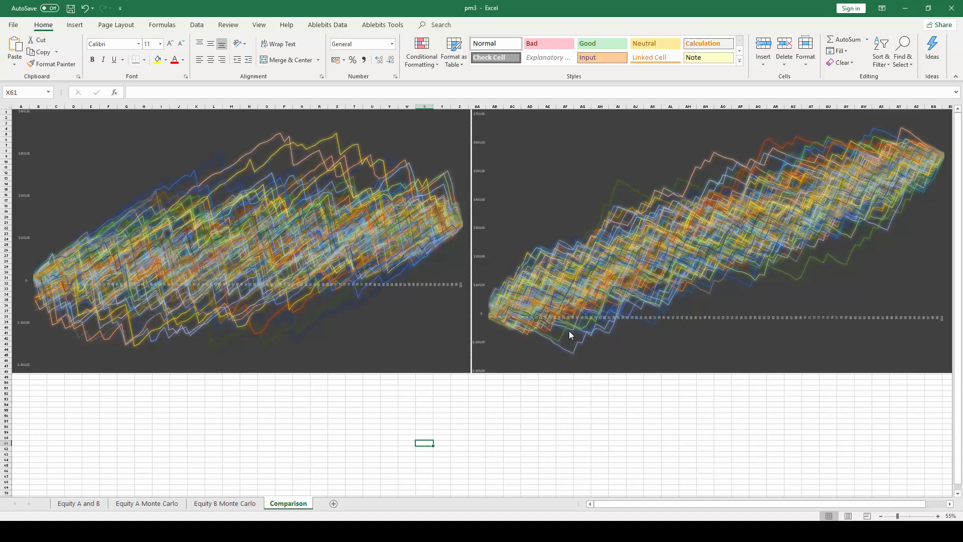
pyautogui.moveTo(667, 315)
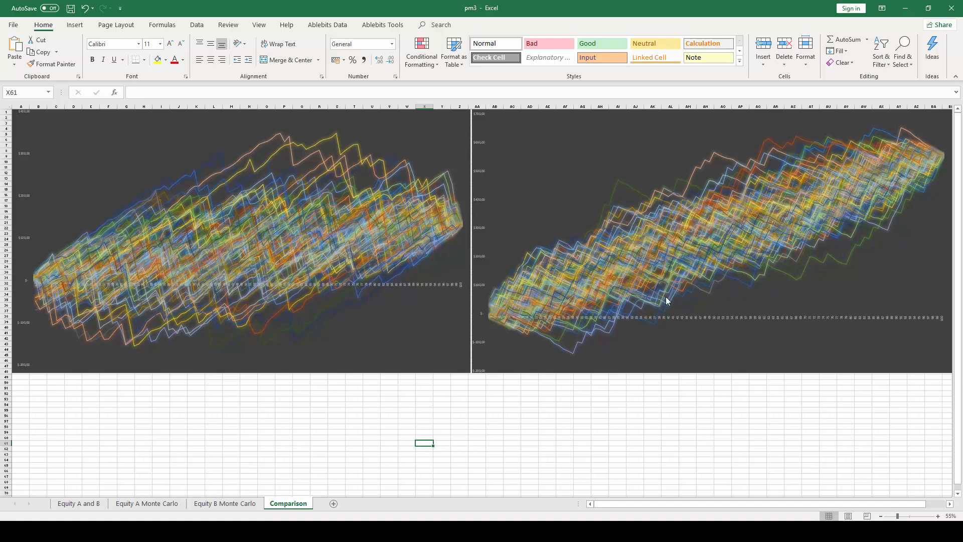
pyautogui.moveTo(639, 319)
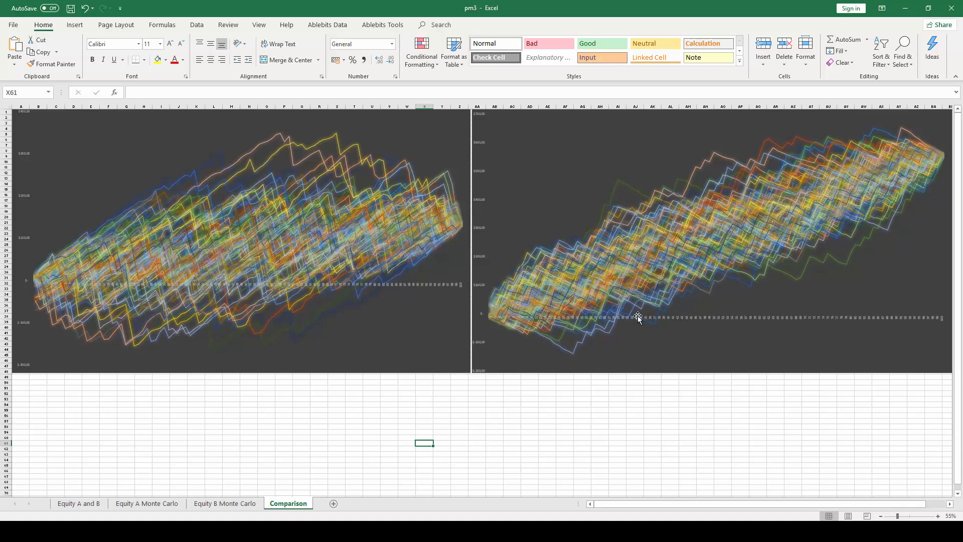